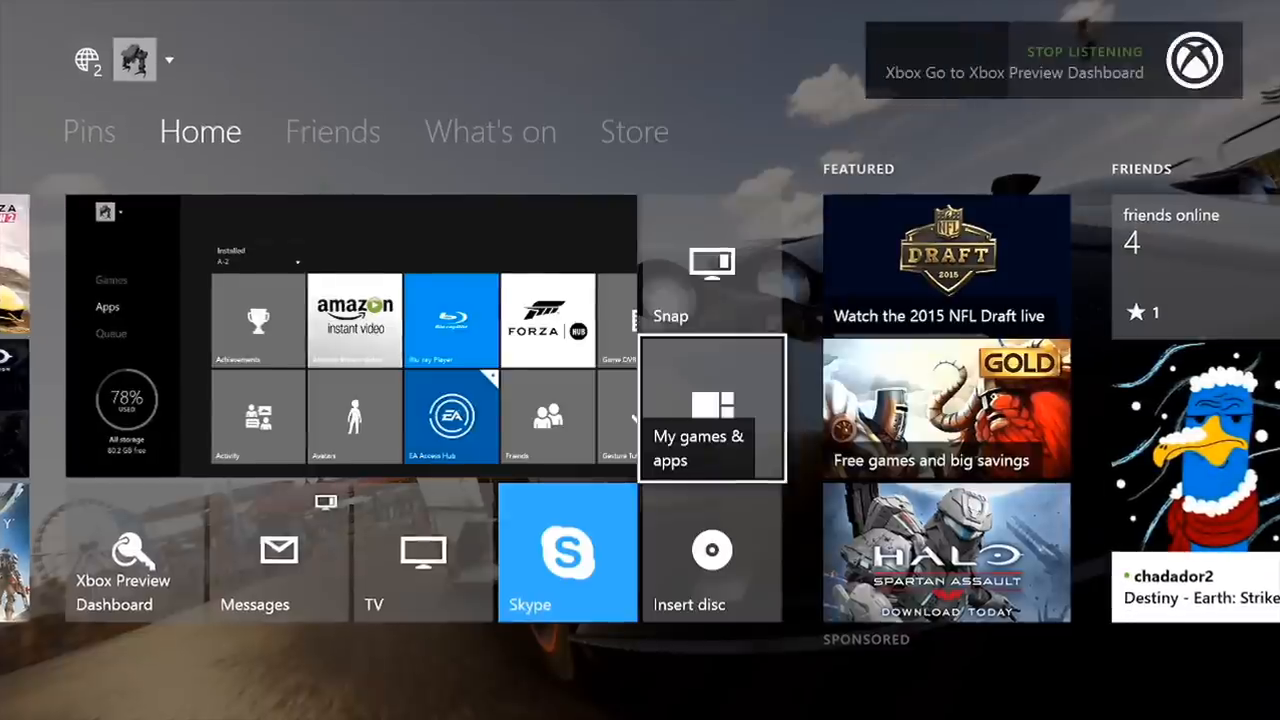
- Go to the Xbox Preview Dashboard tile from Home to reach its Quests page
{"action": "left_click", "coordinate": [123, 565]}
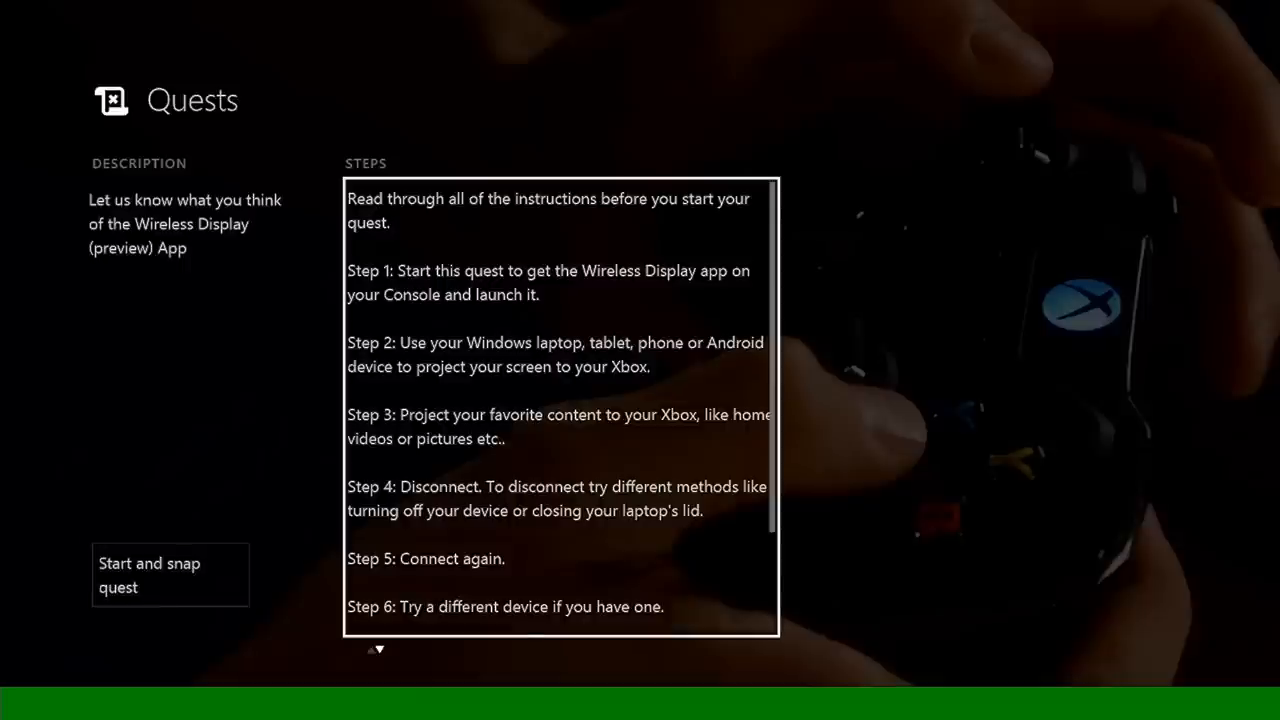
- Review the Wireless Display quest steps and choose 'Start and snap quest'
{"action": "scroll", "scroll_direction": "down", "scroll_amount": 3}
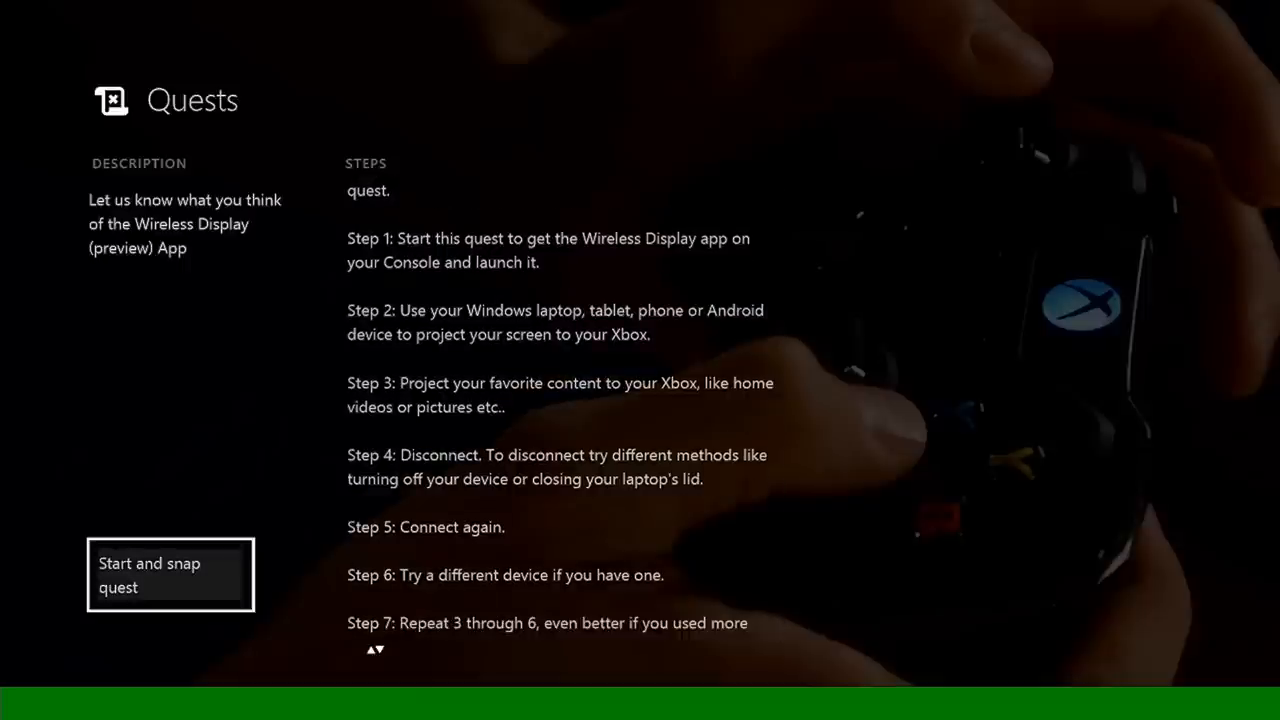
{"action": "left_click", "coordinate": [170, 574]}
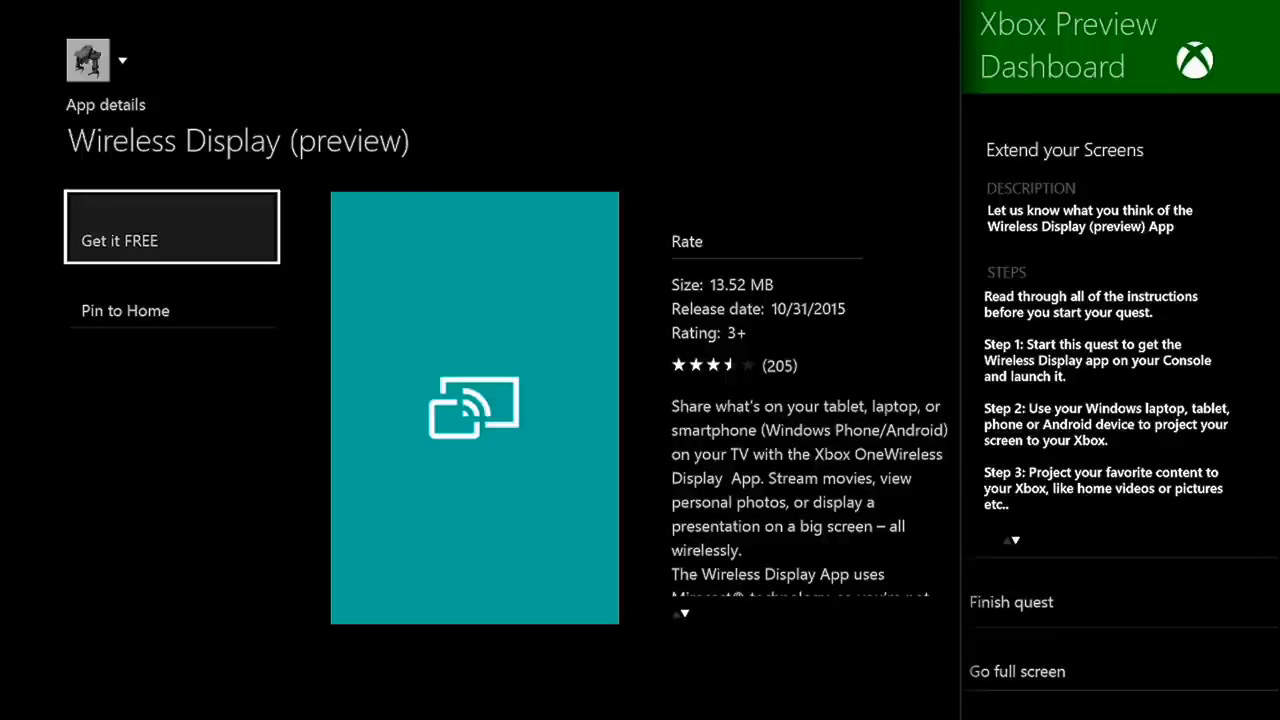
- Get the Wireless Display (preview) app free from the Store and confirm
{"action": "left_click", "coordinate": [171, 240]}
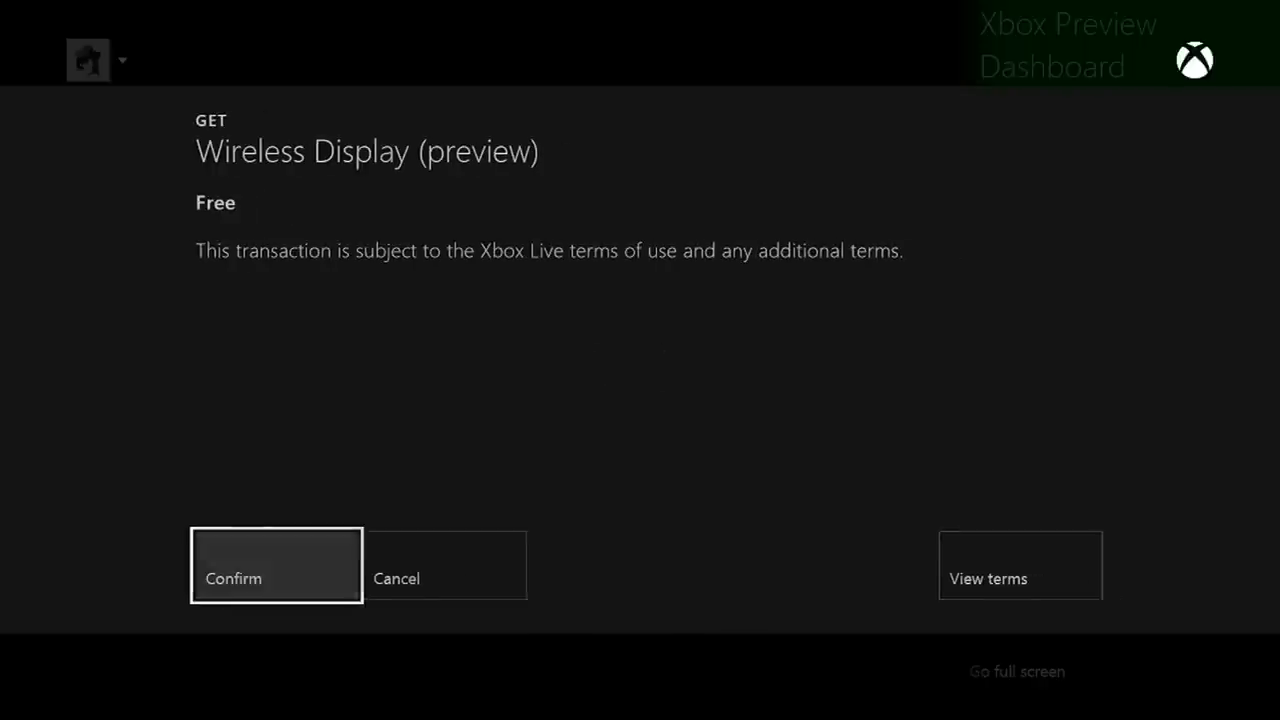
{"action": "left_click", "coordinate": [276, 578]}
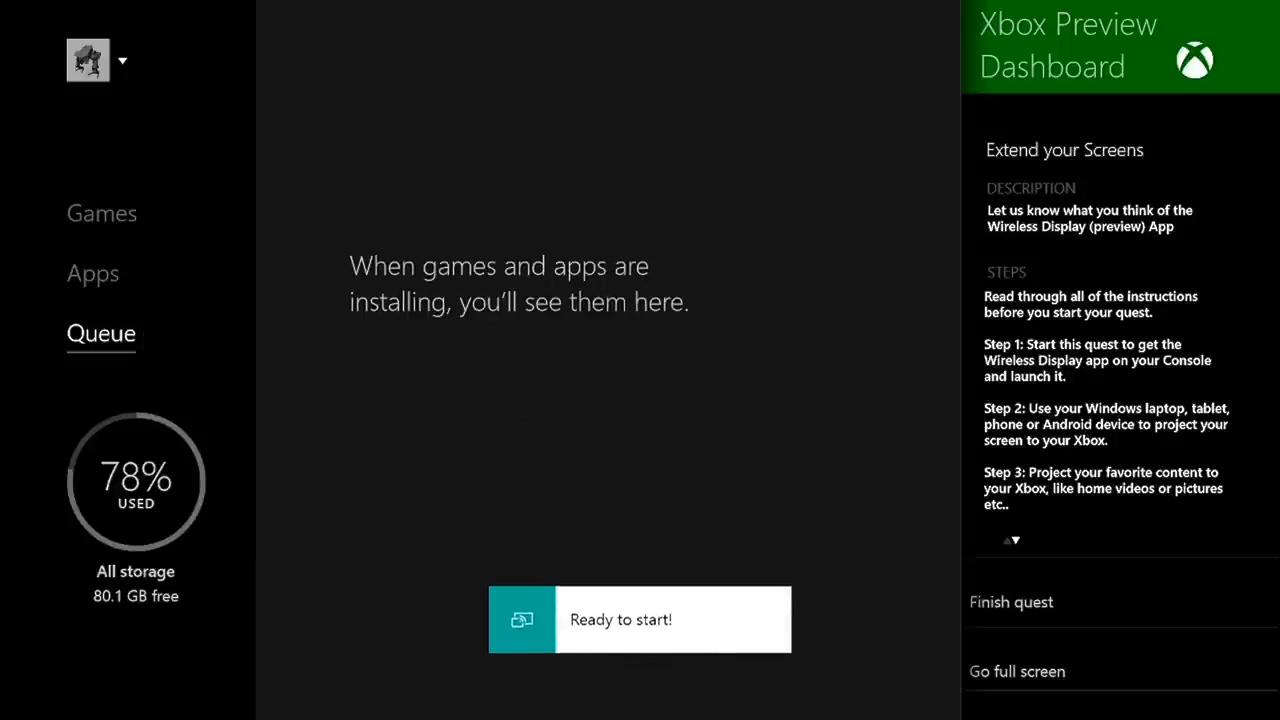
- Launch Wireless Display (preview) from its install notification and switch into the running app
{"action": "key", "text": "Xbox"}
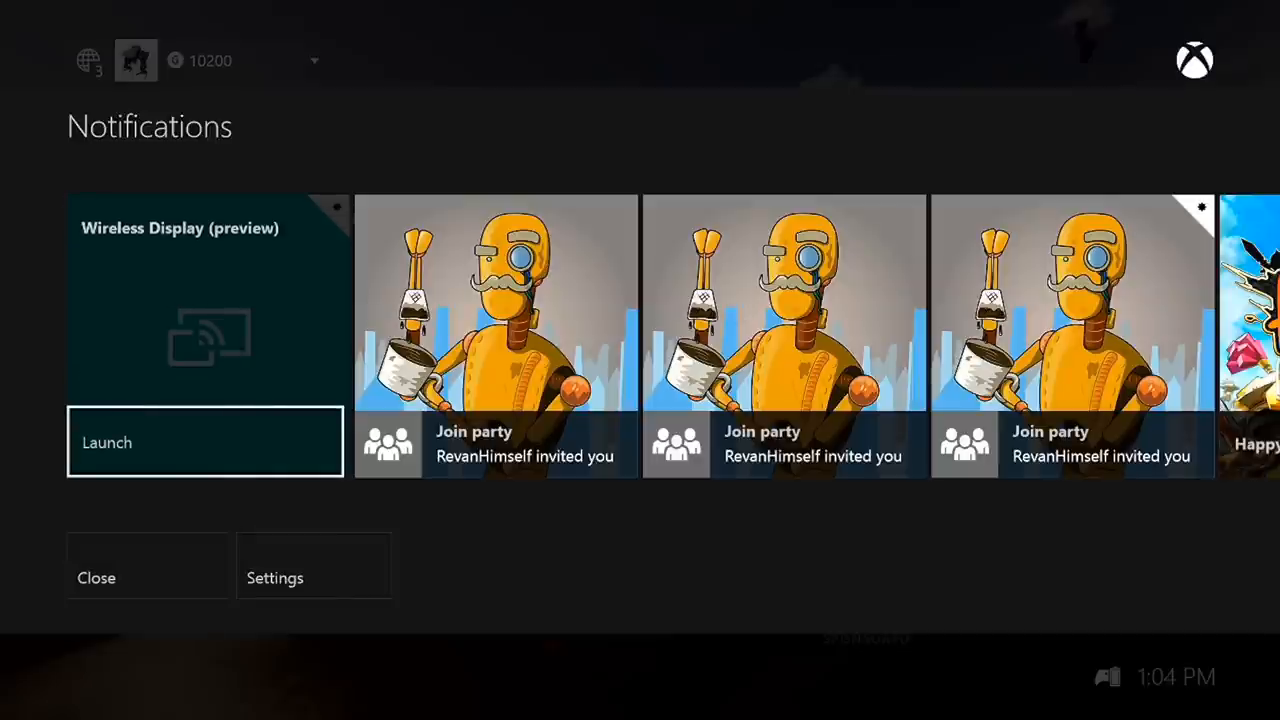
{"action": "left_click", "coordinate": [96, 578]}
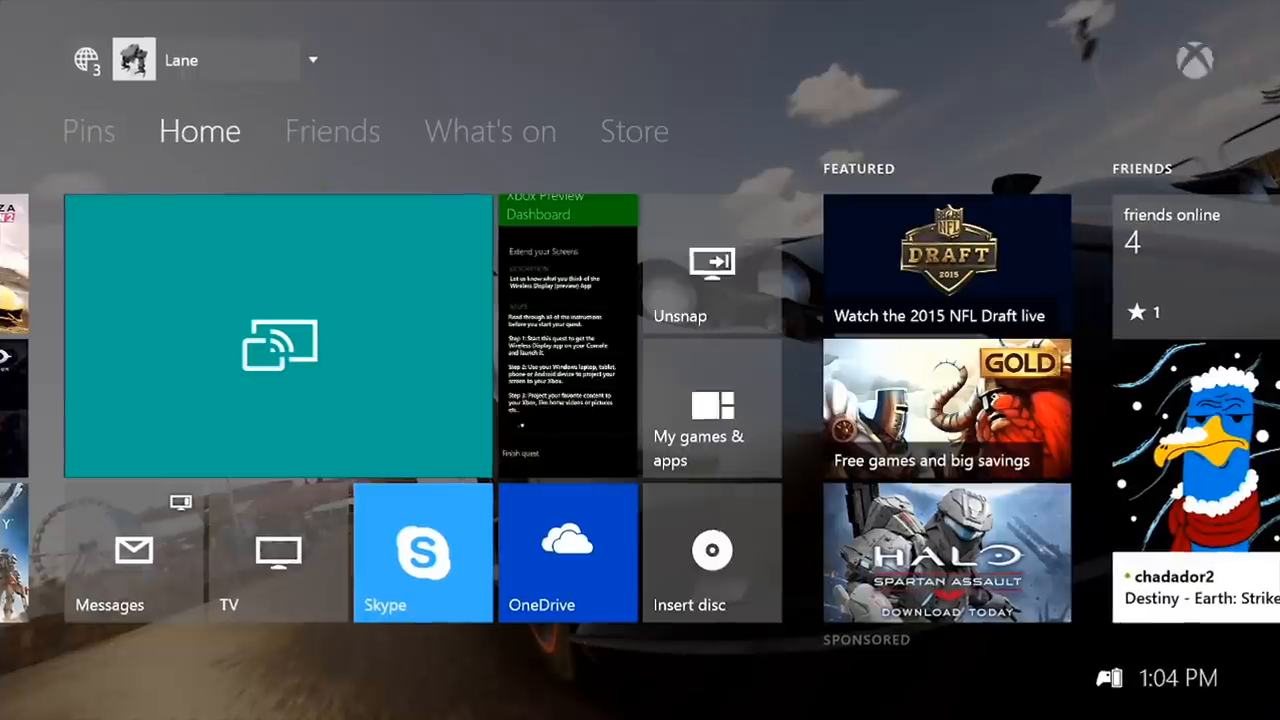
{"action": "left_click", "coordinate": [277, 337]}
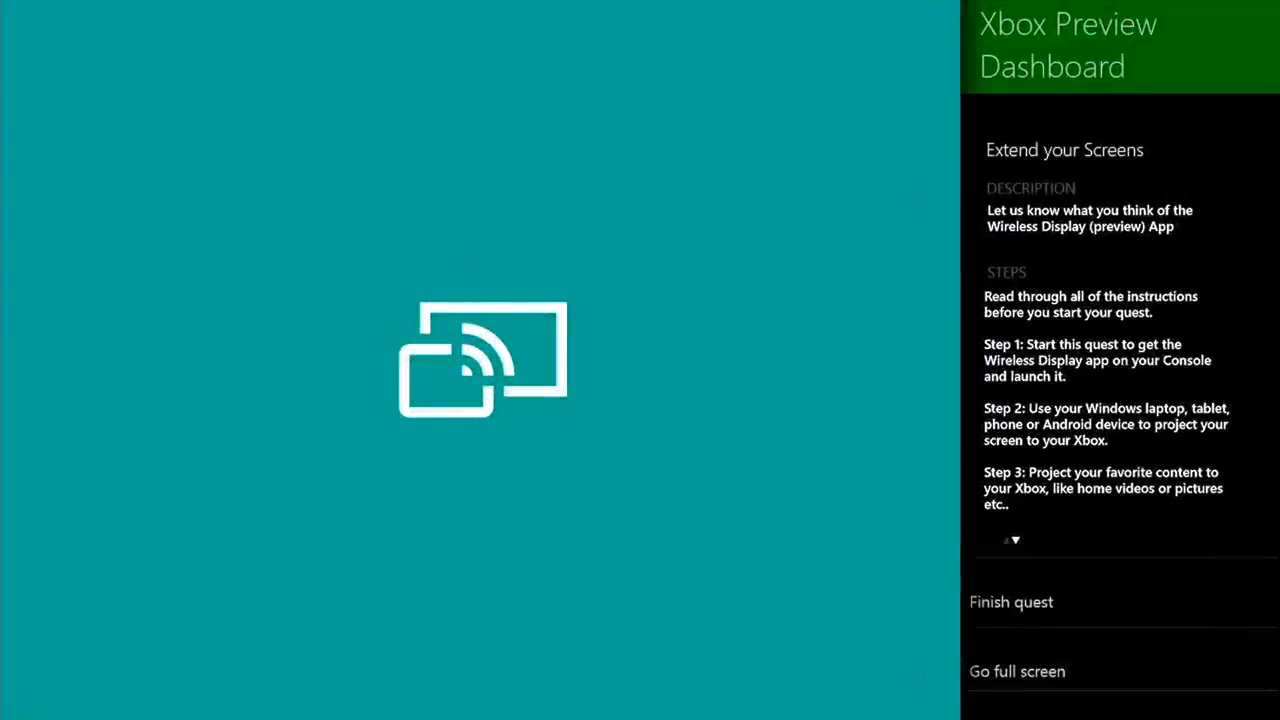